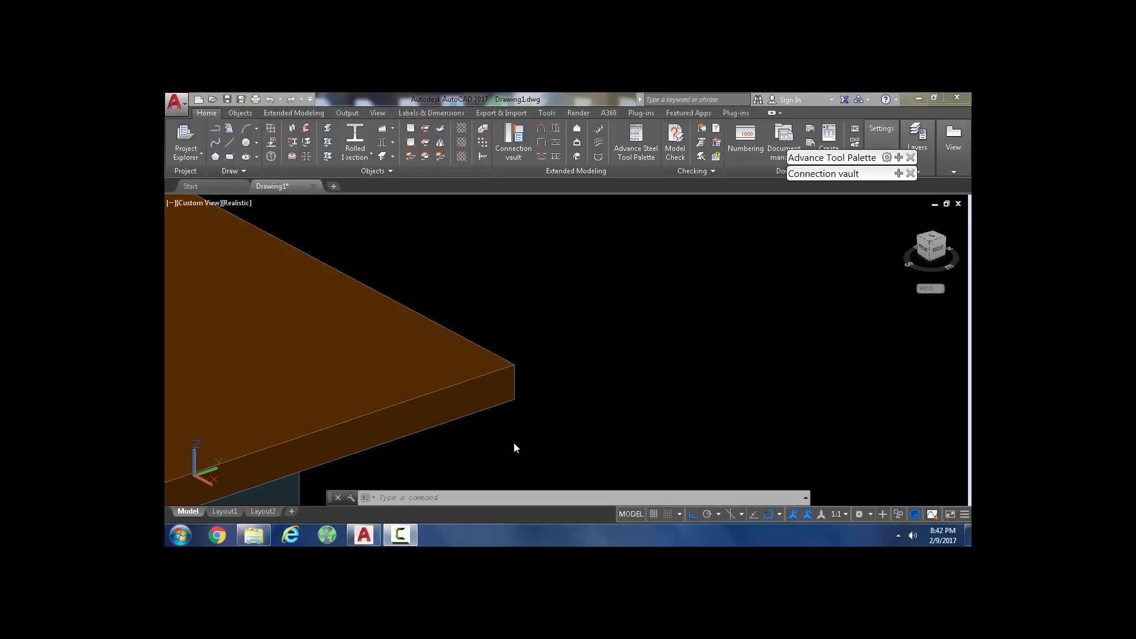
{"action": "mouse_move", "coordinate": [607, 385]}
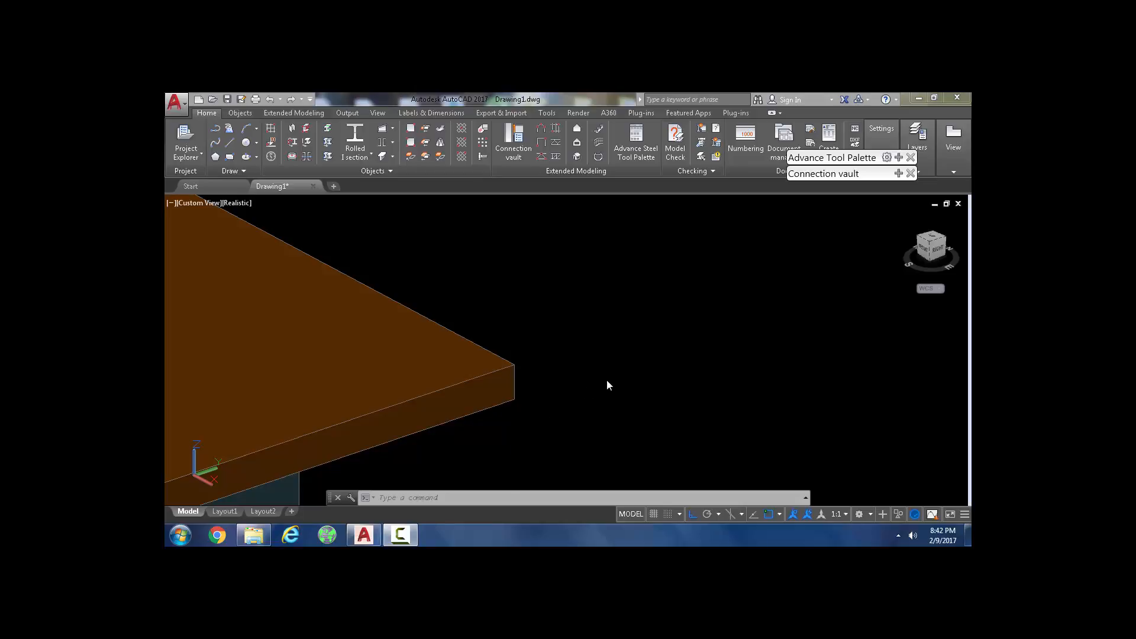
{"action": "mouse_move", "coordinate": [557, 393]}
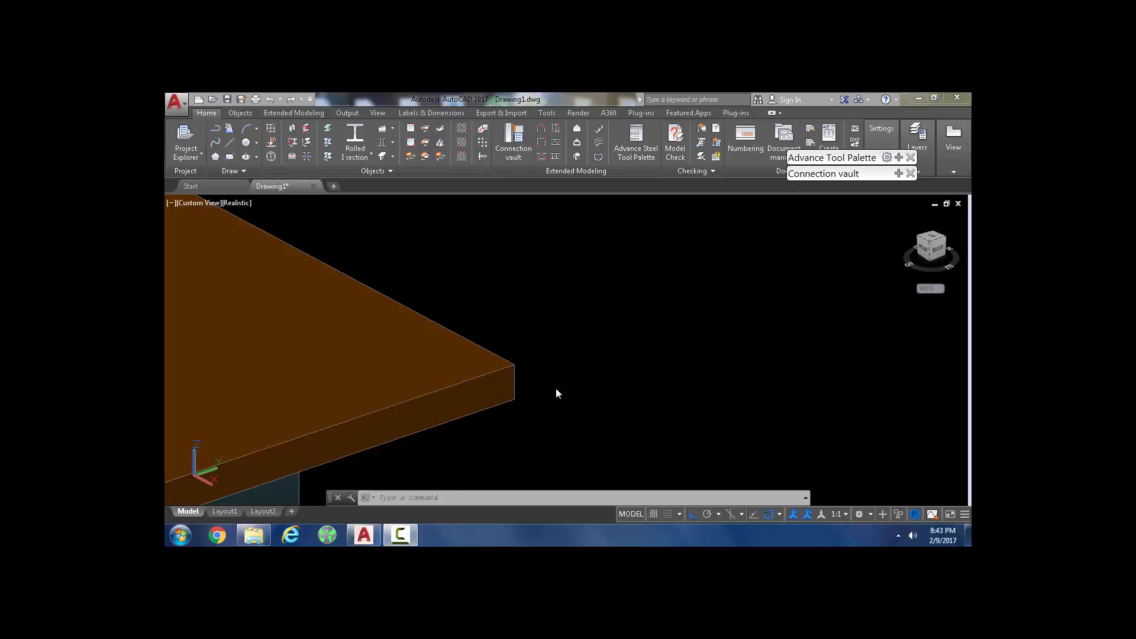
{"action": "mouse_move", "coordinate": [735, 353]}
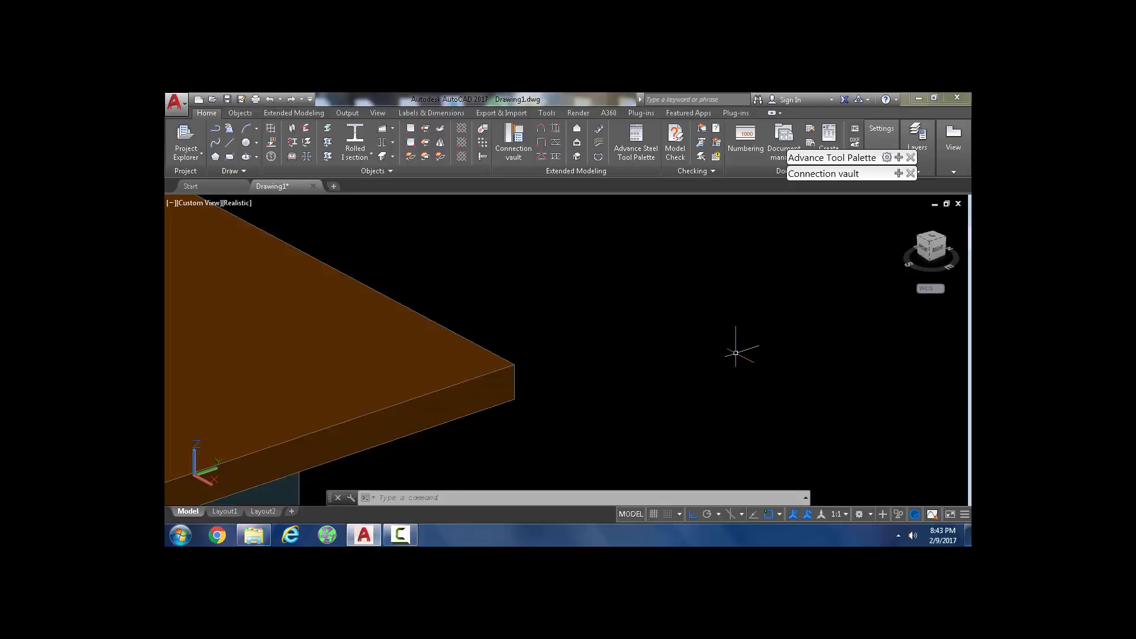
{"action": "mouse_move", "coordinate": [654, 313]}
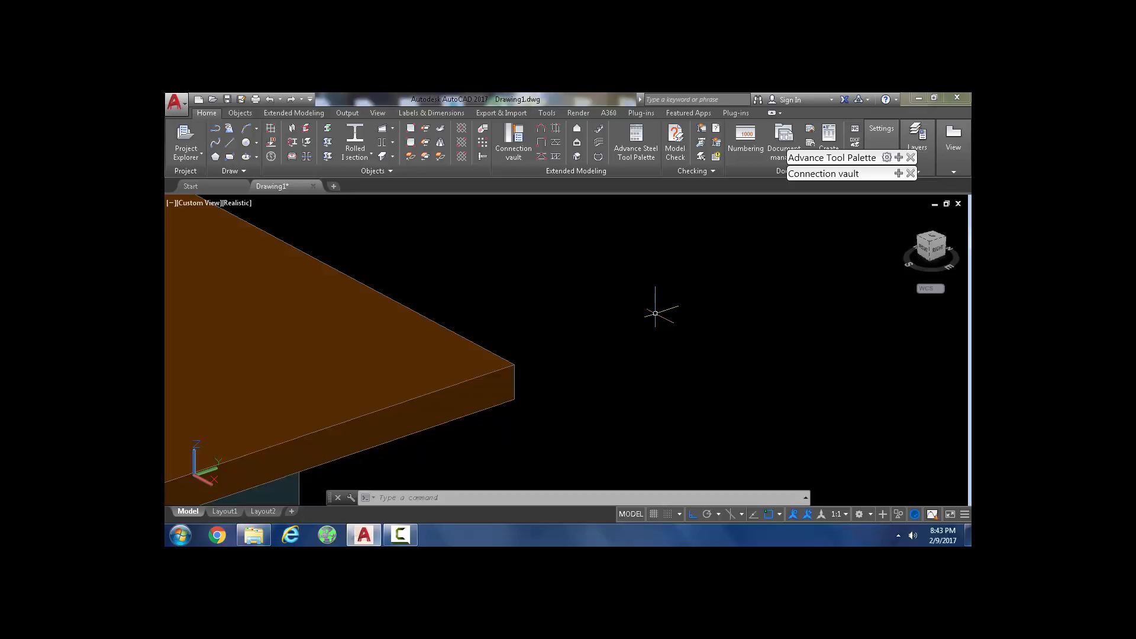
{"action": "mouse_move", "coordinate": [636, 318]}
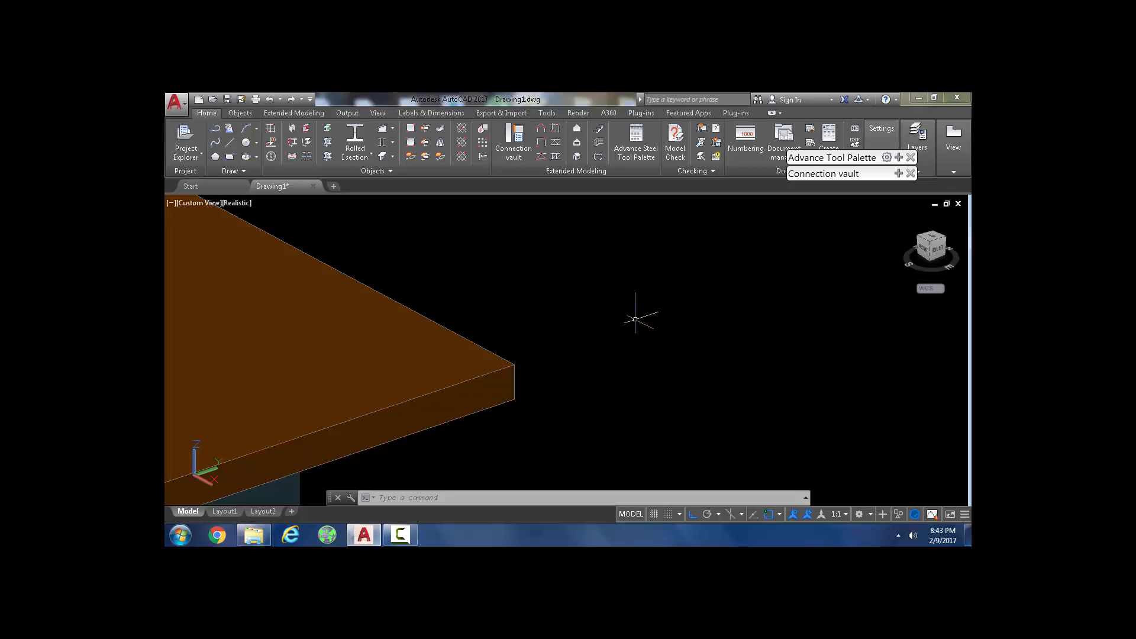
{"action": "mouse_move", "coordinate": [637, 323]}
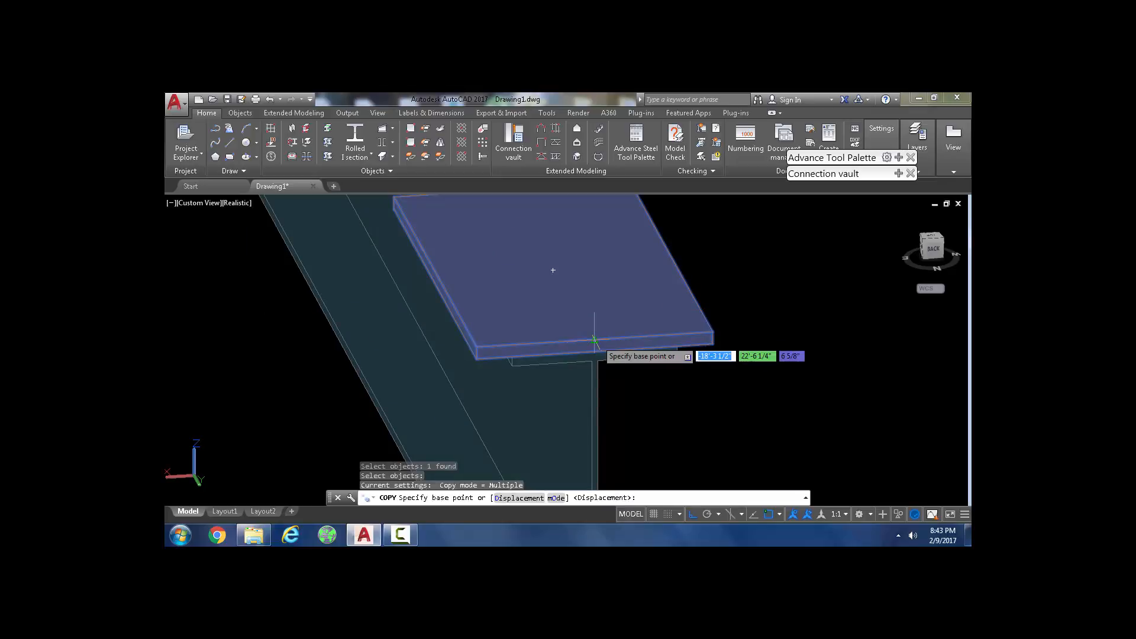
{"action": "mouse_move", "coordinate": [594, 341]}
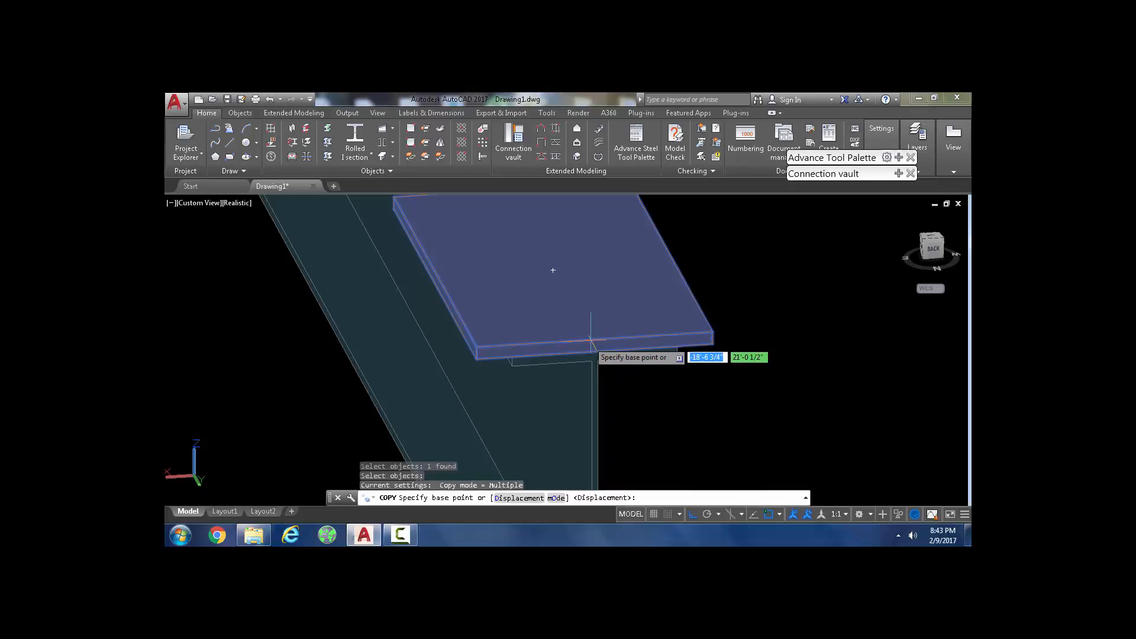
{"action": "mouse_move", "coordinate": [594, 341]}
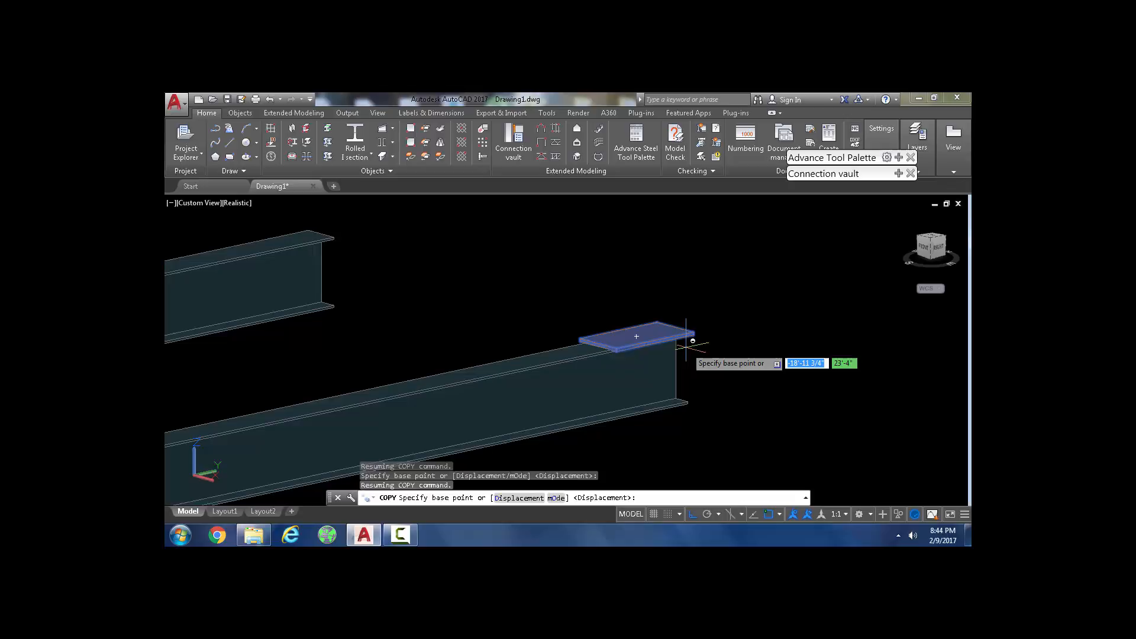
- Cancel the plain COPY command before picking a base point
{"action": "key", "text": "Escape"}
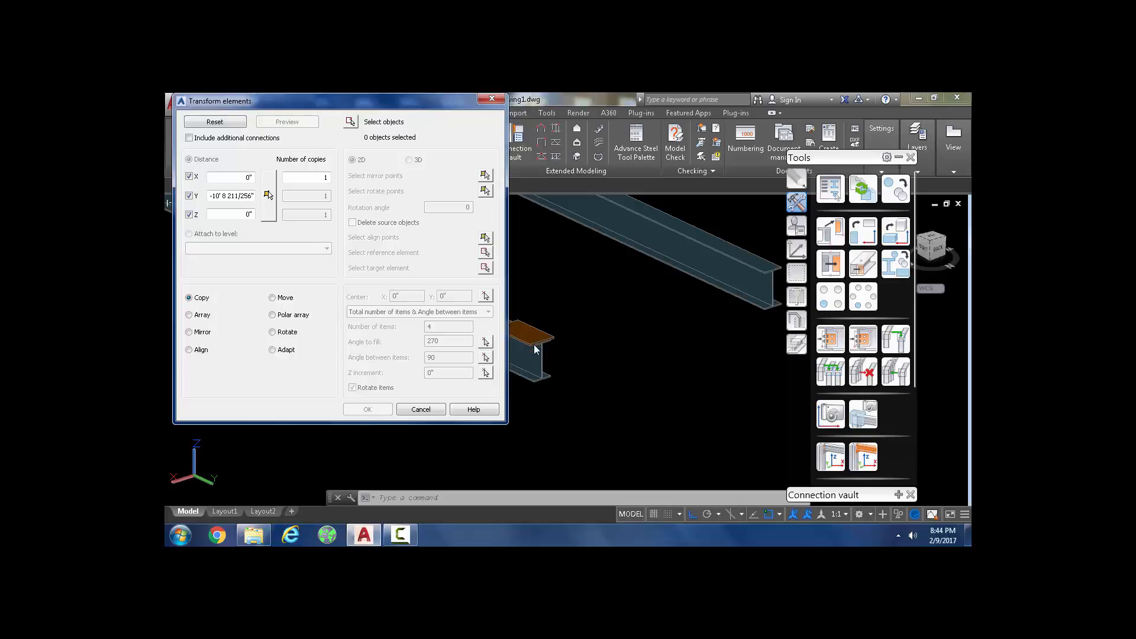
{"action": "left_click", "coordinate": [420, 408]}
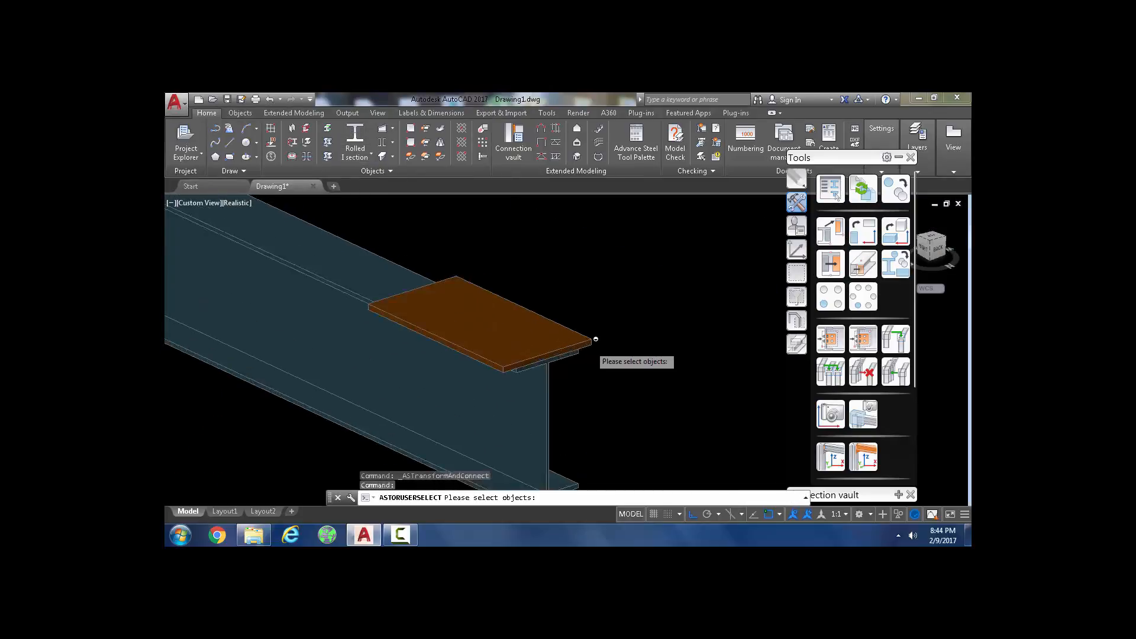
{"action": "left_click", "coordinate": [471, 311]}
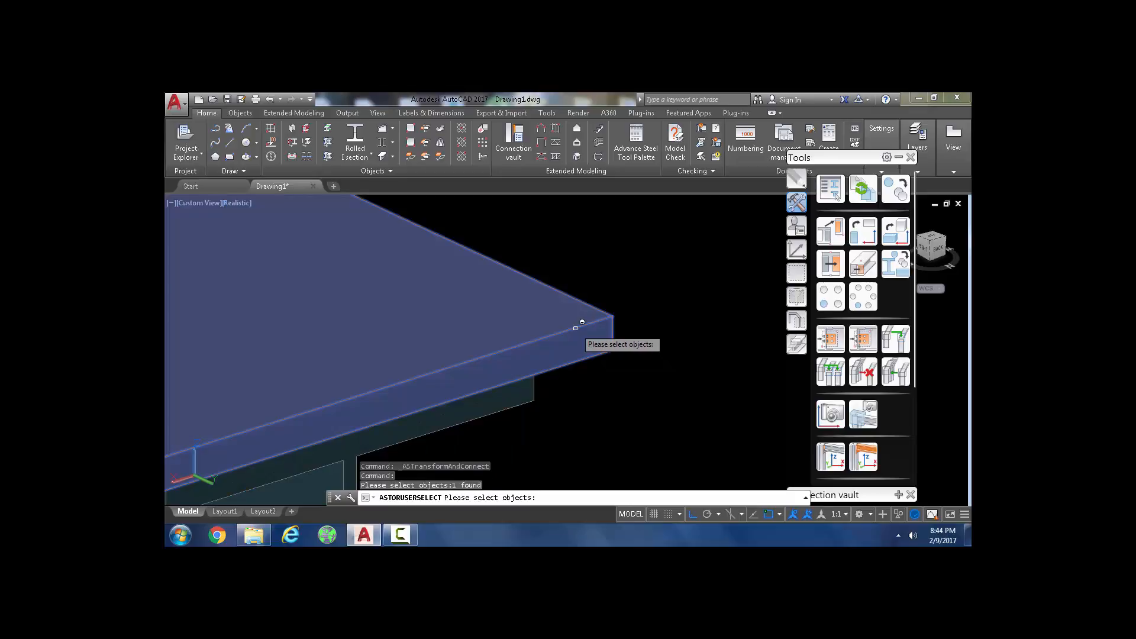
{"action": "left_click", "coordinate": [579, 322]}
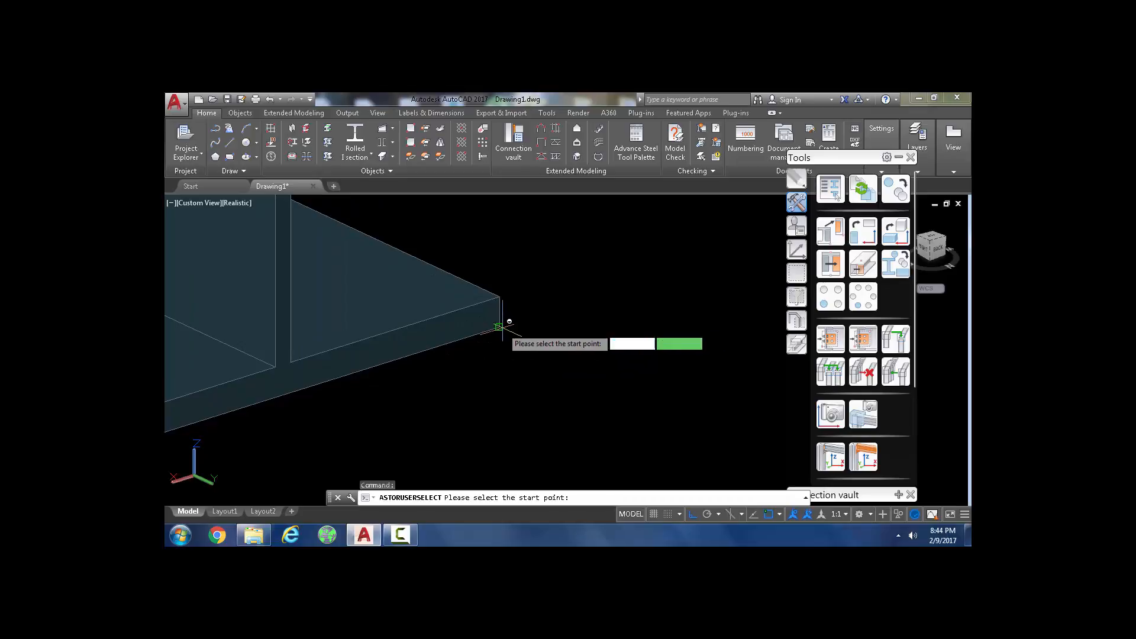
{"action": "left_click", "coordinate": [496, 327]}
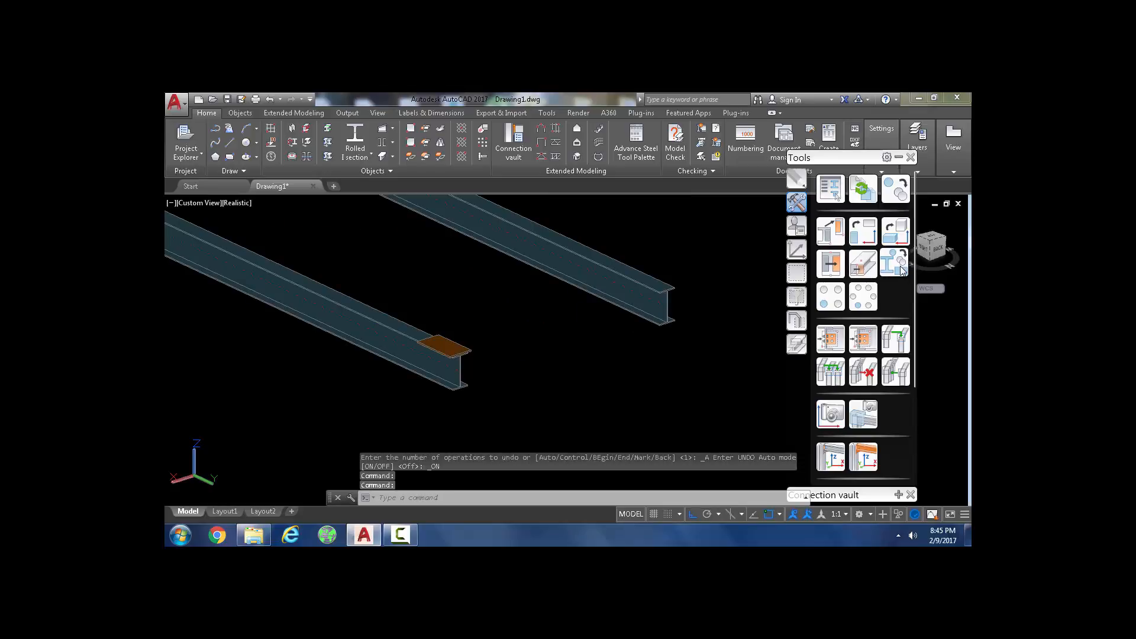
{"action": "mouse_move", "coordinate": [896, 260]}
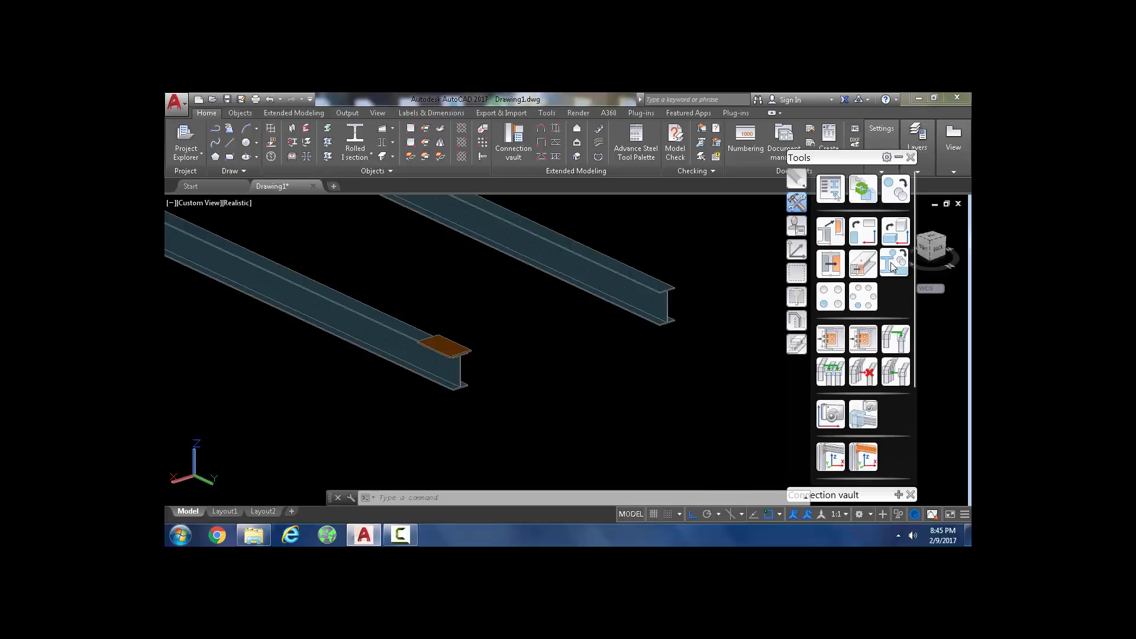
{"action": "mouse_move", "coordinate": [895, 261]}
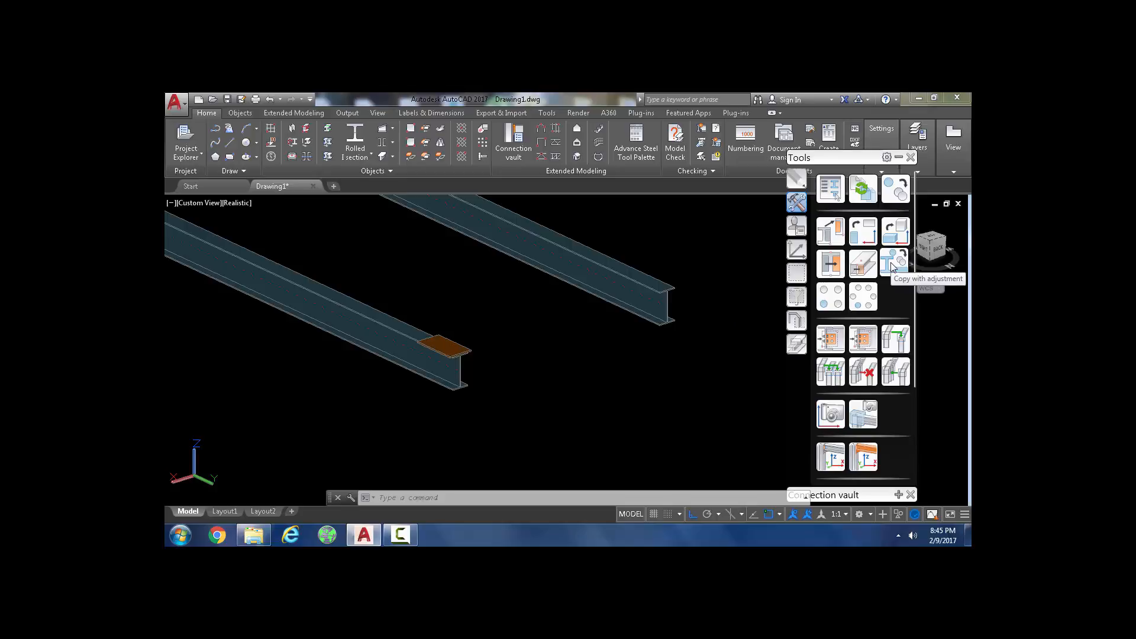
{"action": "mouse_move", "coordinate": [517, 399]}
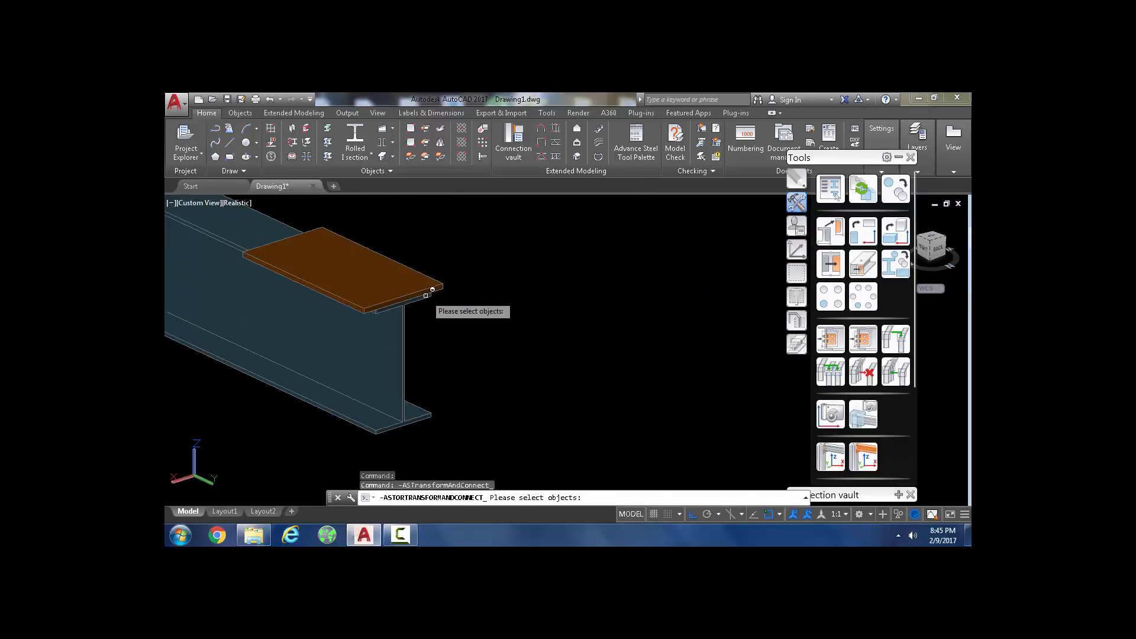
- Select the plate on the first I-beam as the object for Copy with adjustment
{"action": "left_click", "coordinate": [427, 294]}
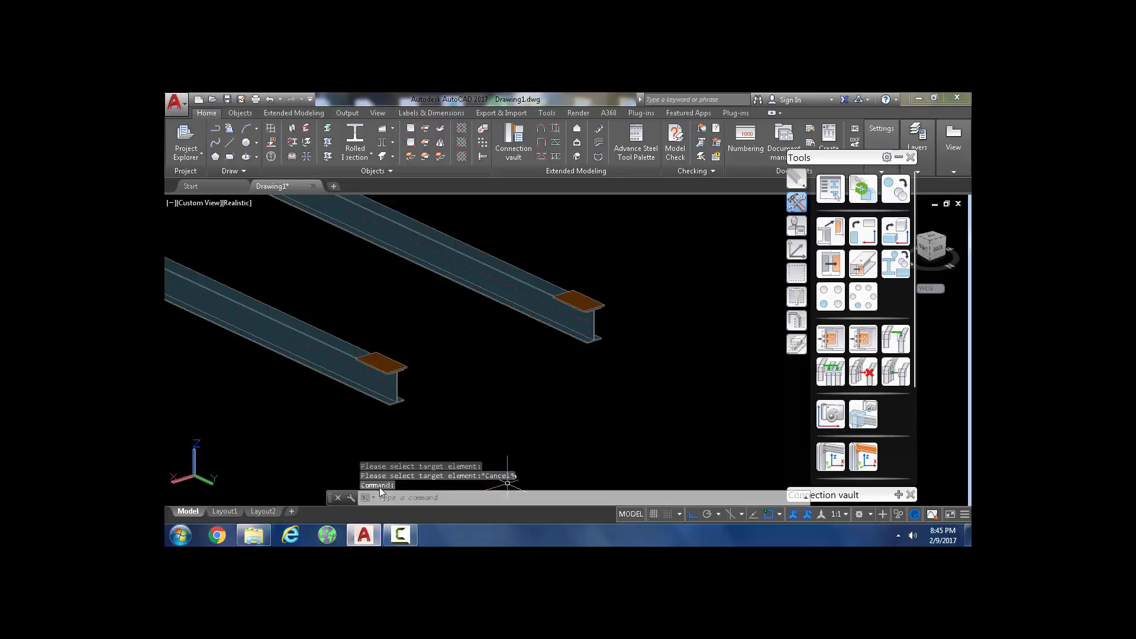
{"action": "mouse_move", "coordinate": [362, 535]}
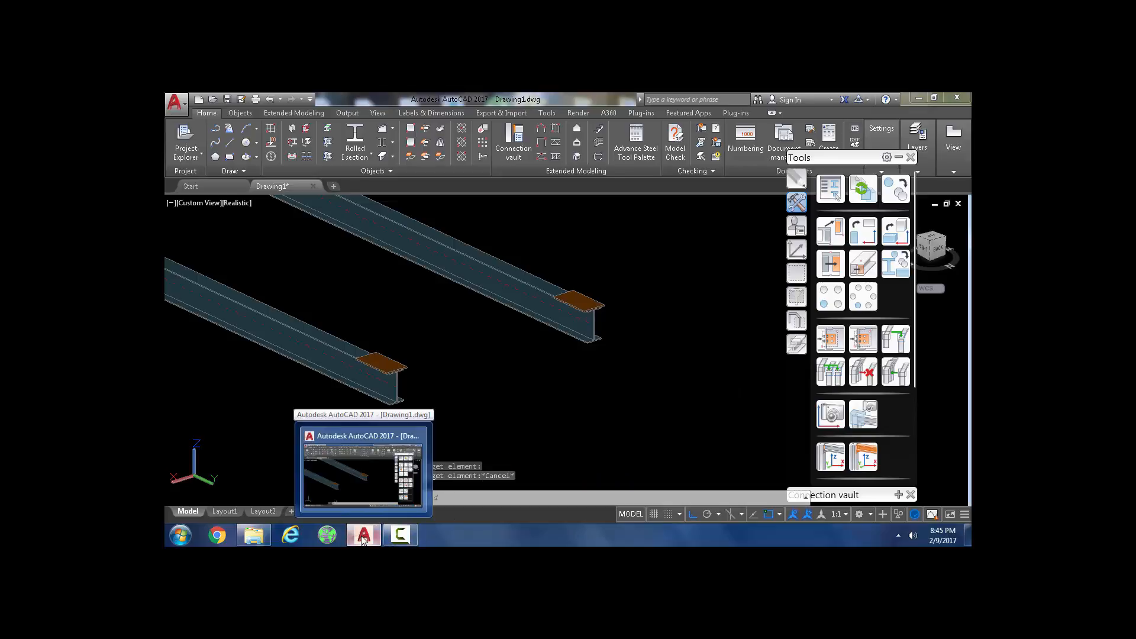